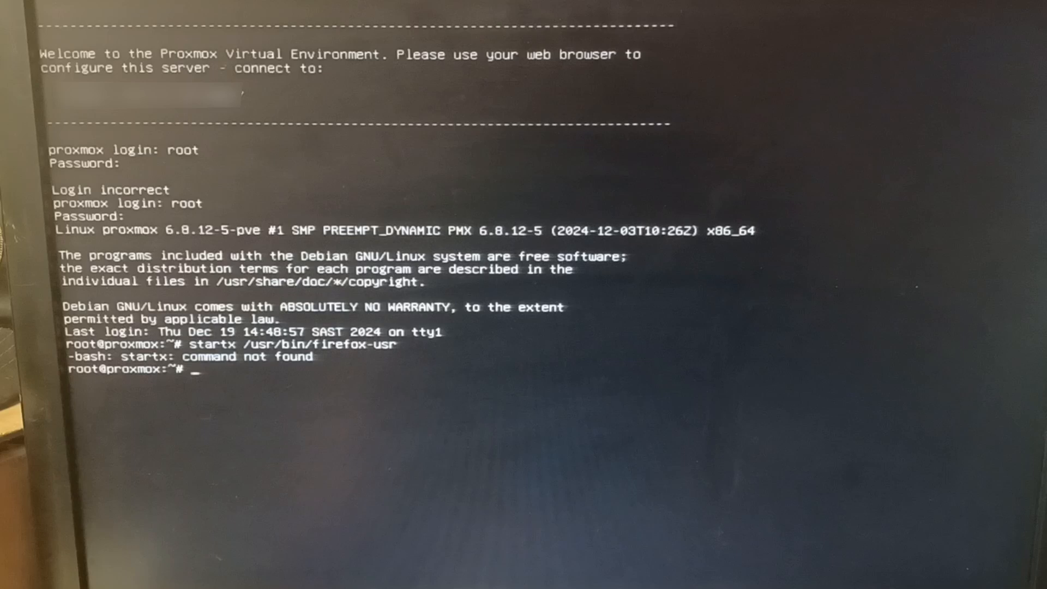
Run 'startx /usr/bin/firefox' at the root prompt to launch Firefox graphically.
text(startx)
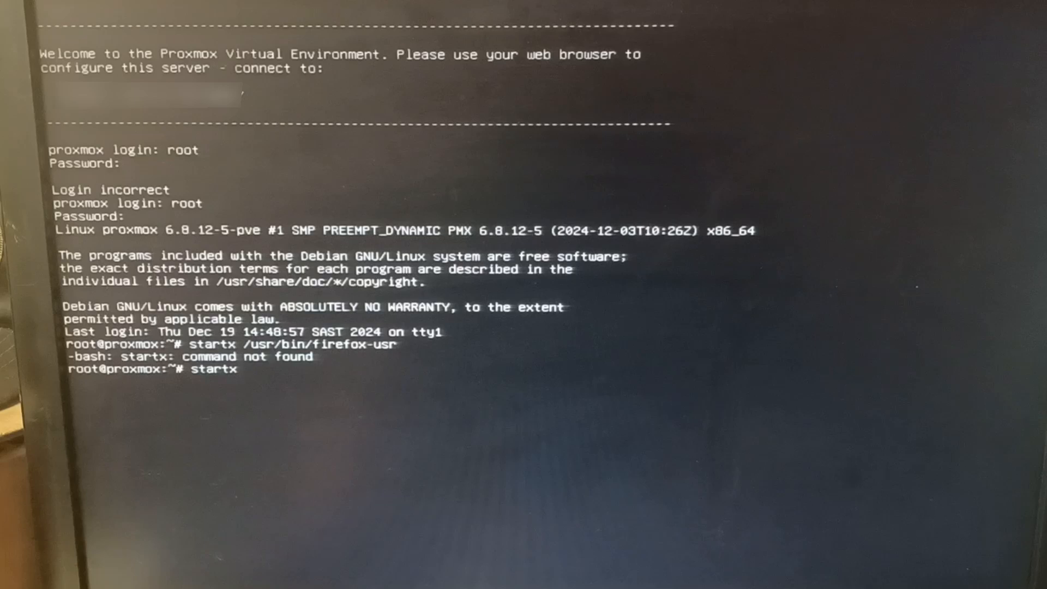
text(/usr)
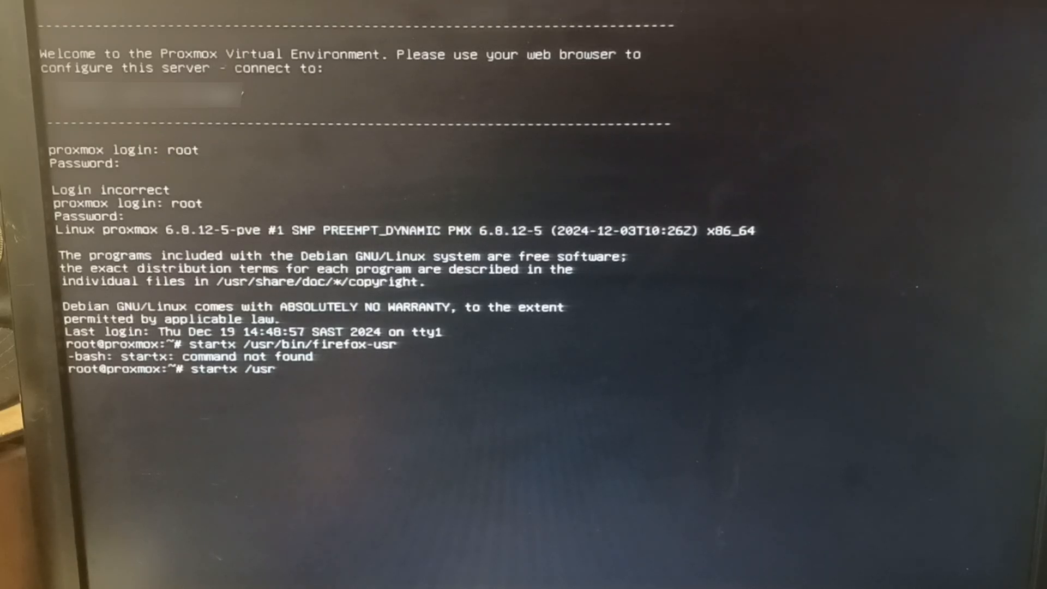
text(/bin)
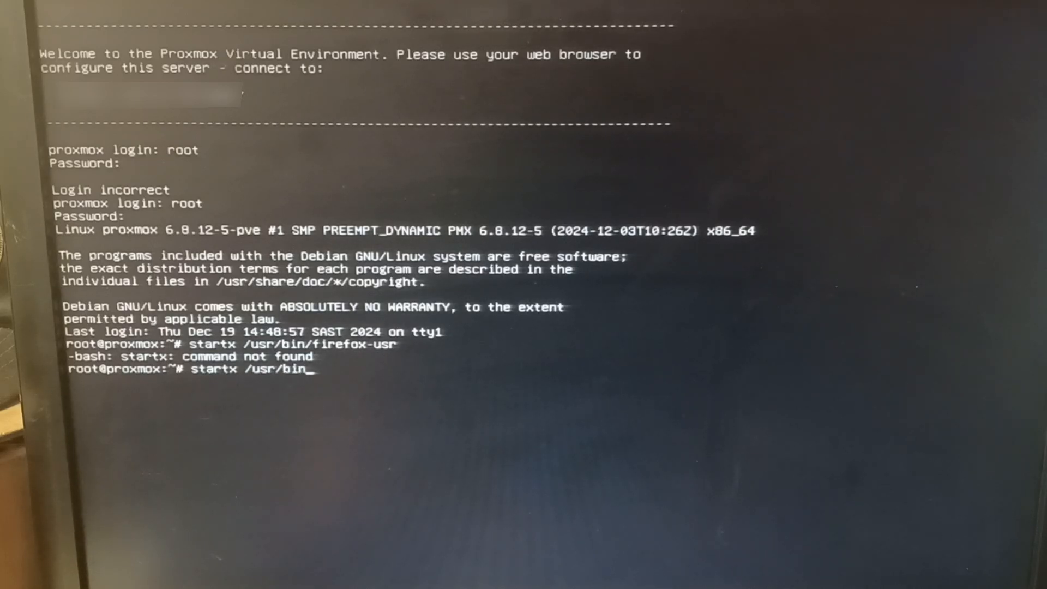
text(/)
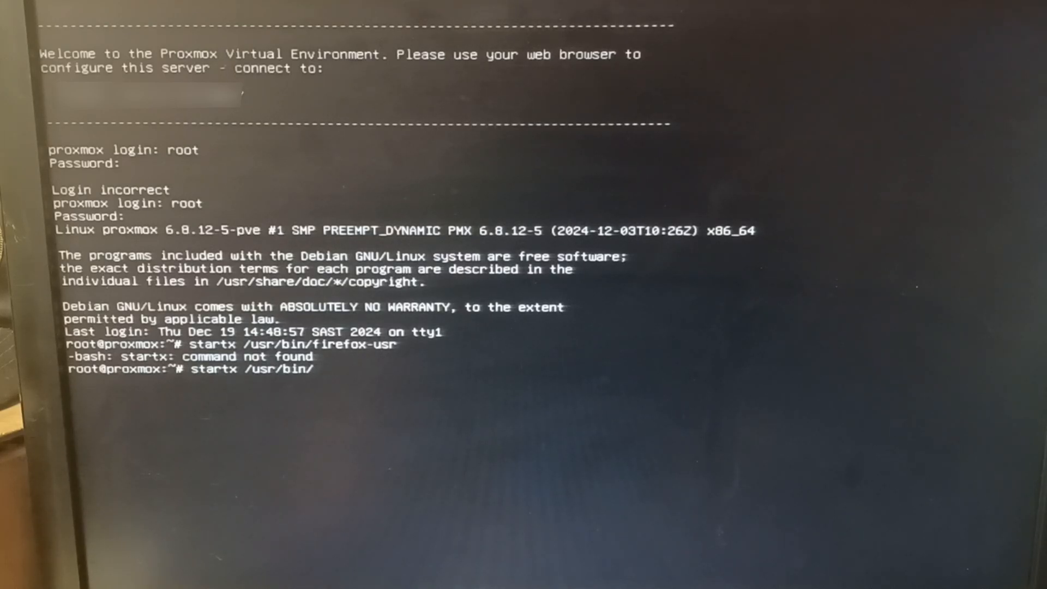
text(firefox)
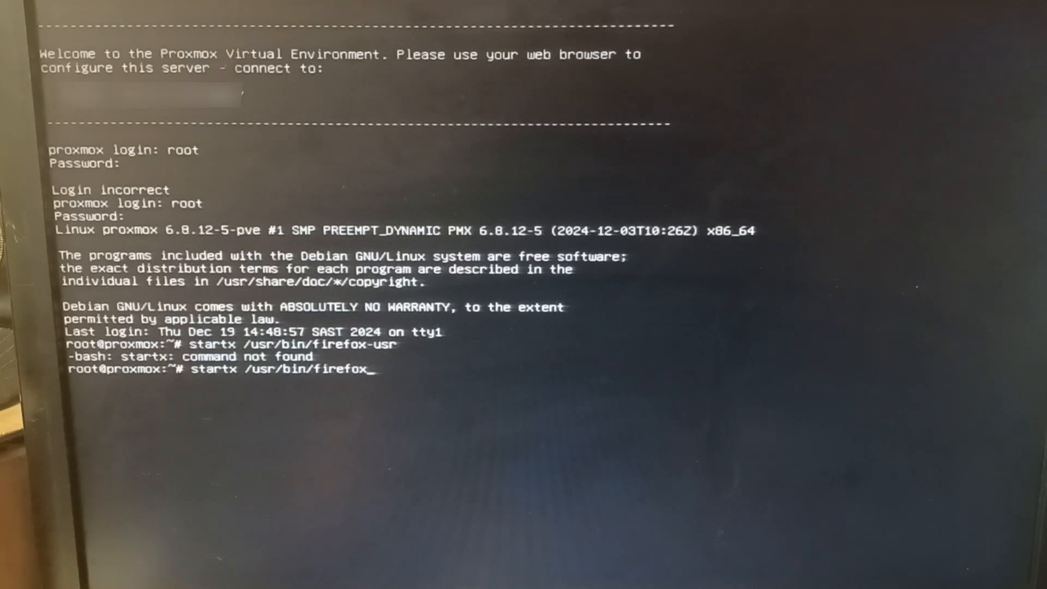
key(Return)
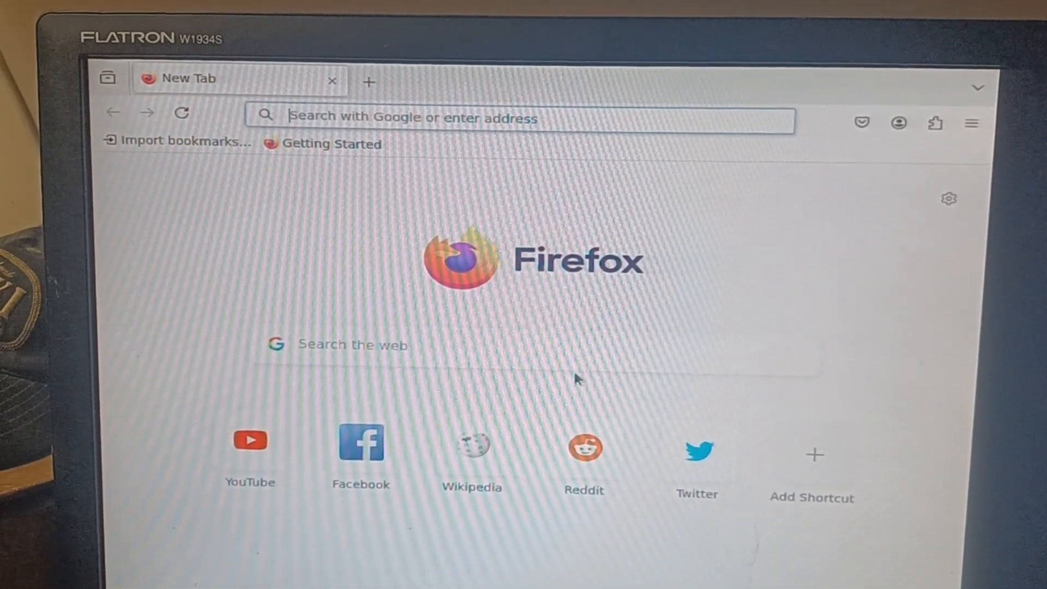
Search Google for 'pp' from the address bar, then add a second blank tab.
text(p)
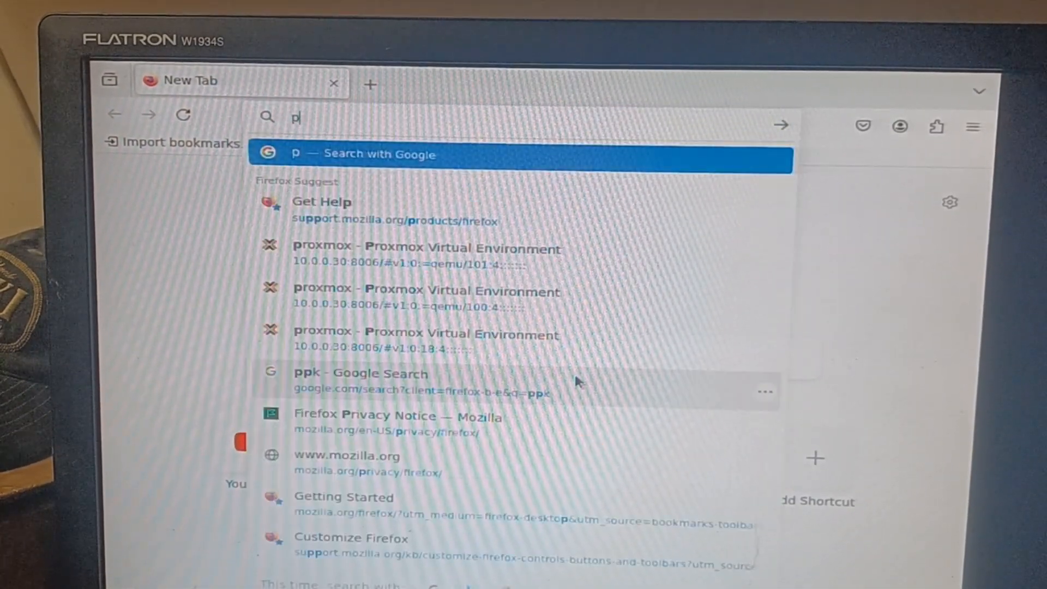
text(p)
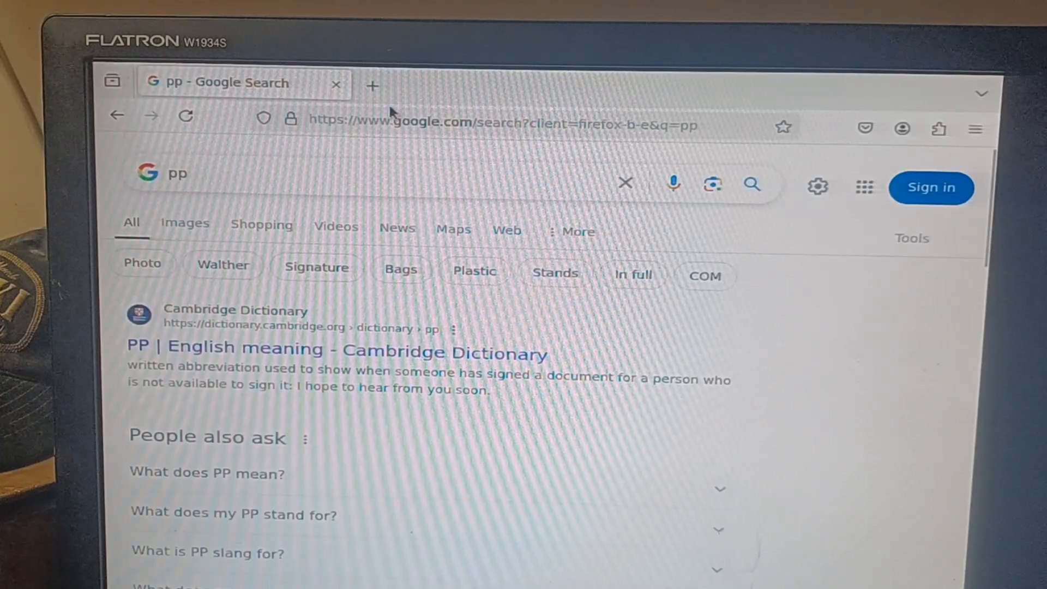
click(373, 85)
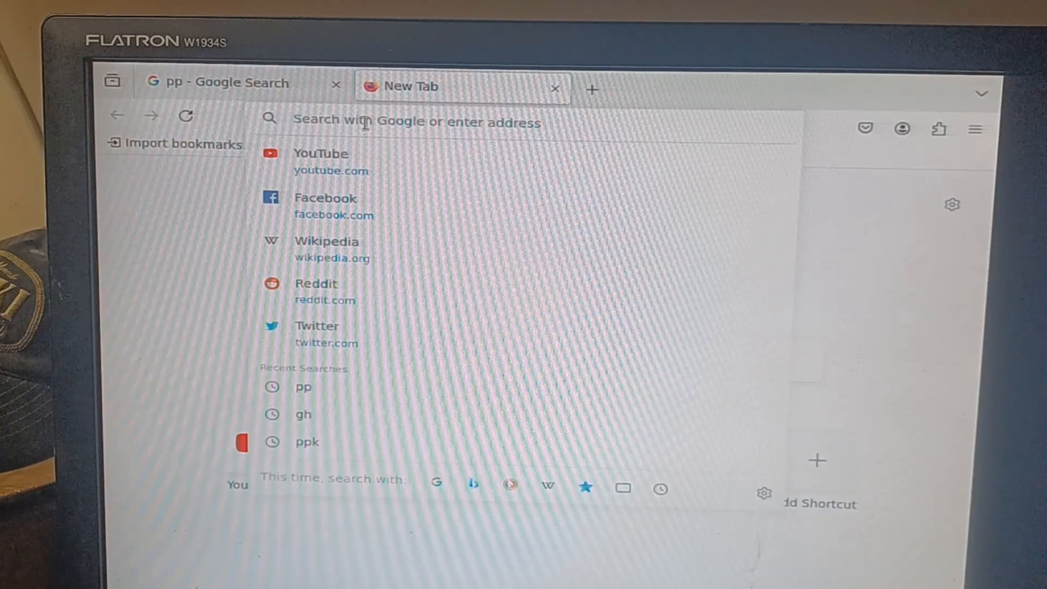
text(http)
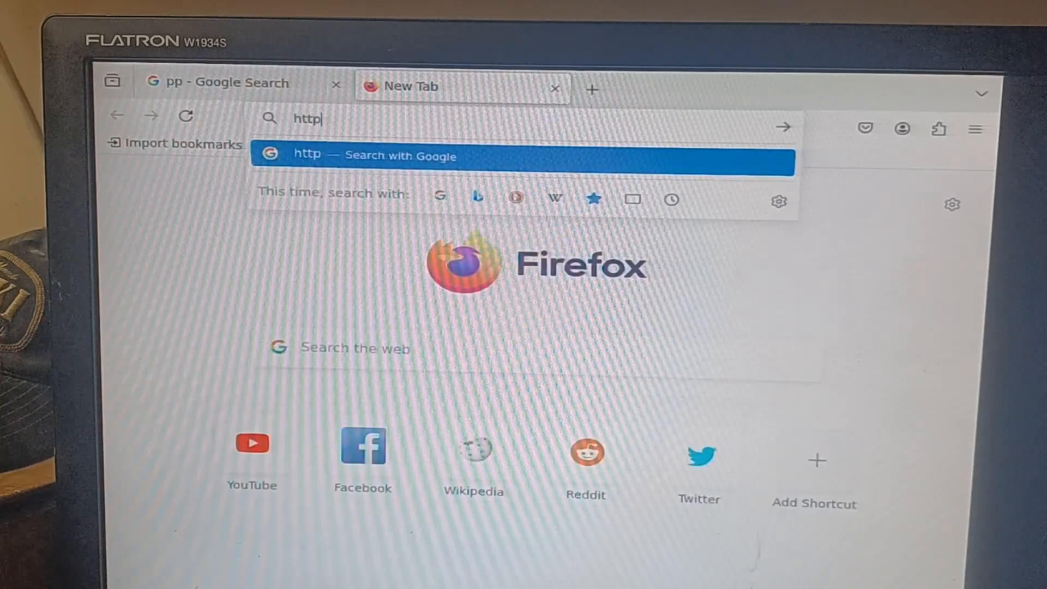
text(s)
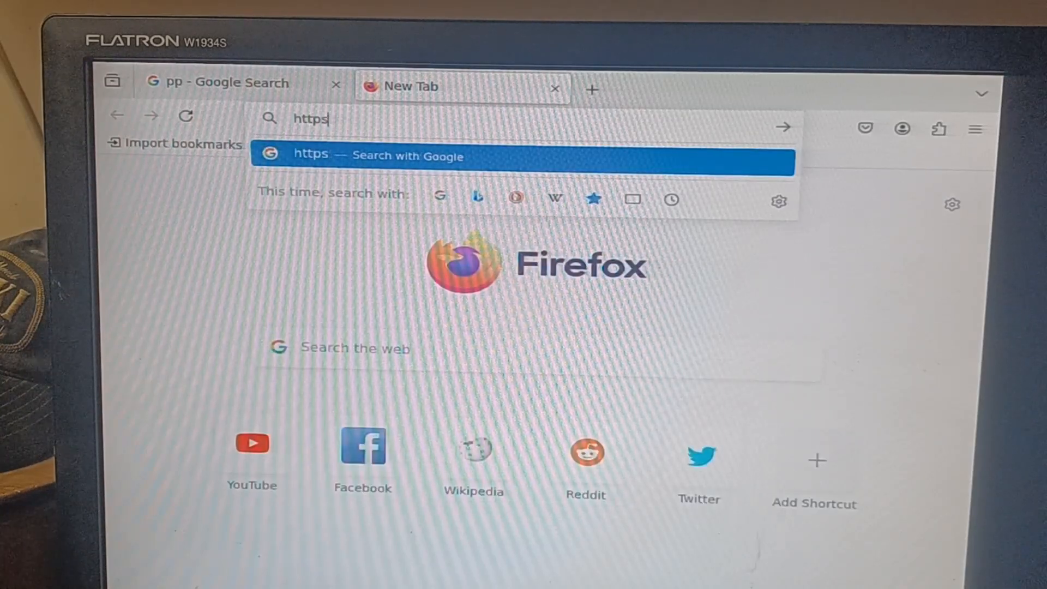
text(:/)
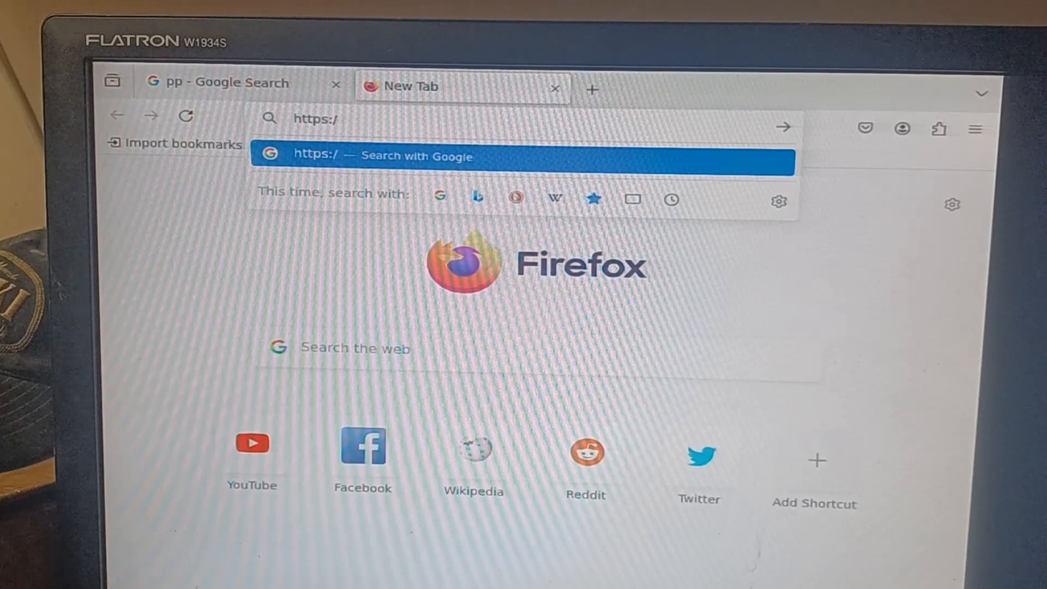
text(/)
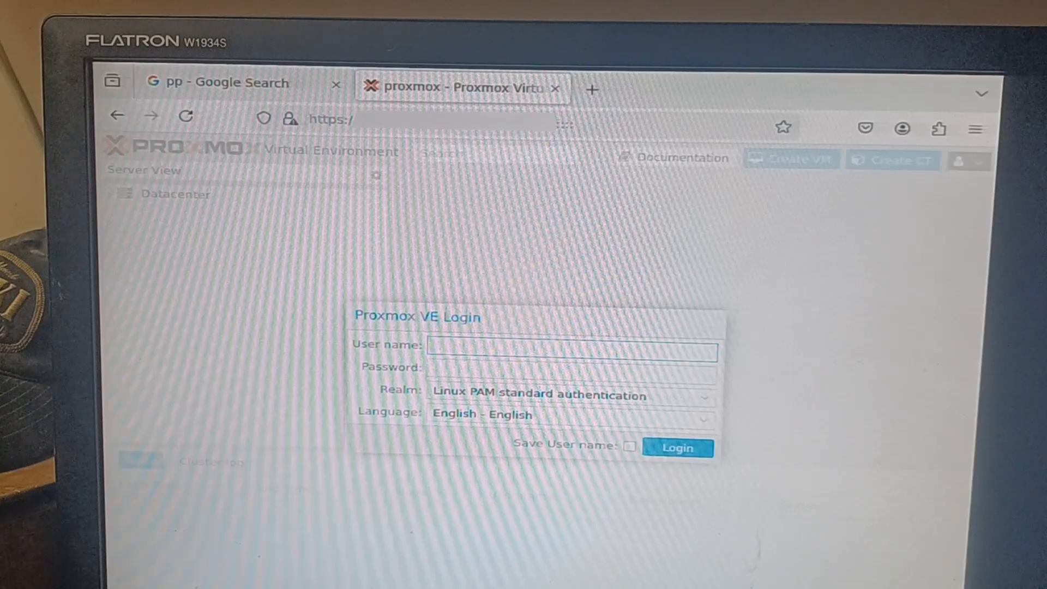
Log in as user 'root' with the password under the Linux PAM realm.
text(R)
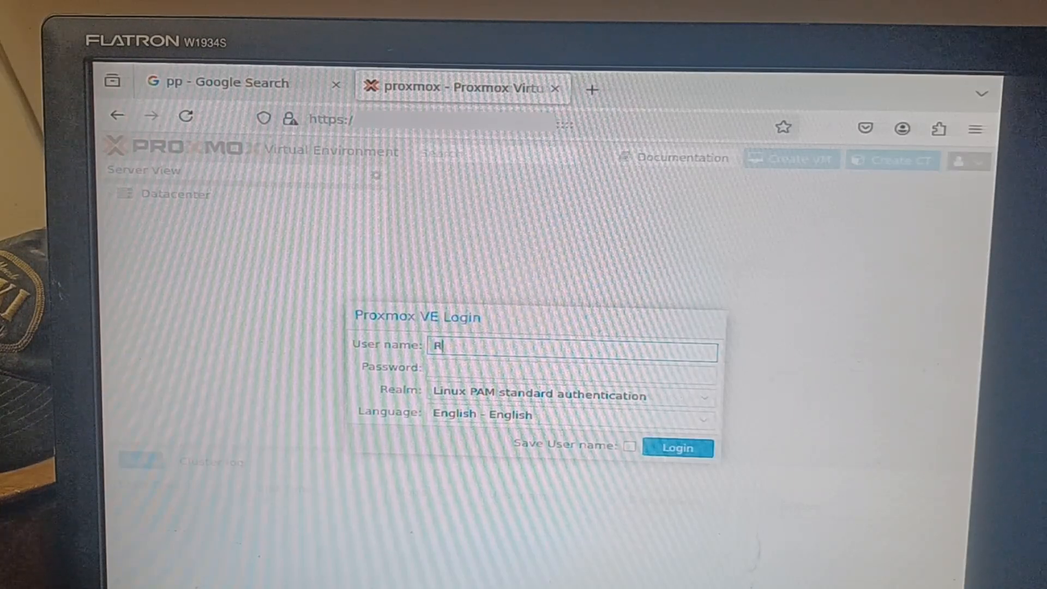
key(Backspace)
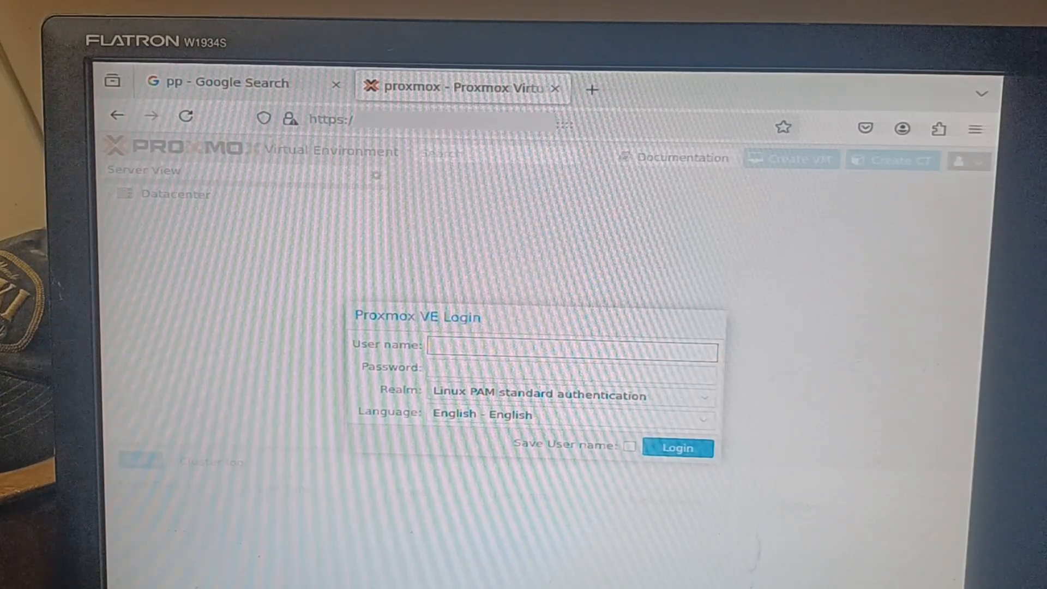
text(root)
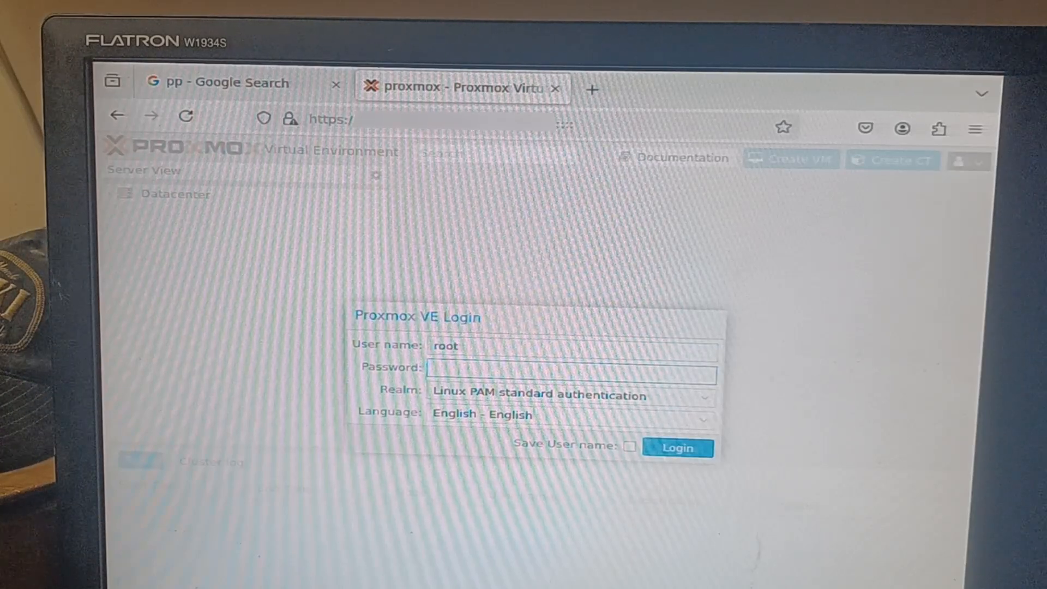
text(•)
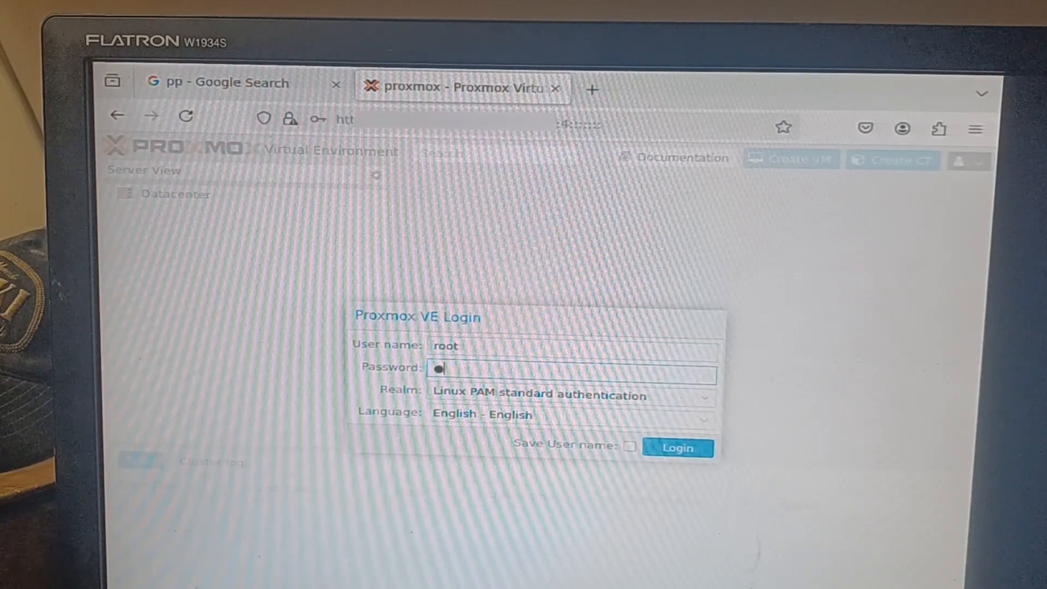
text(password)
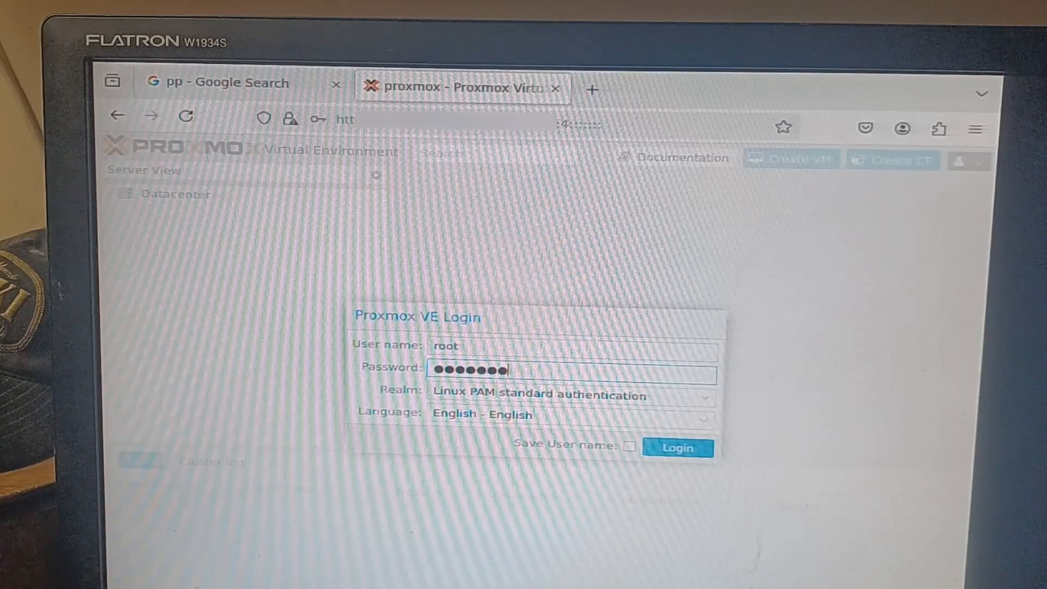
click(677, 447)
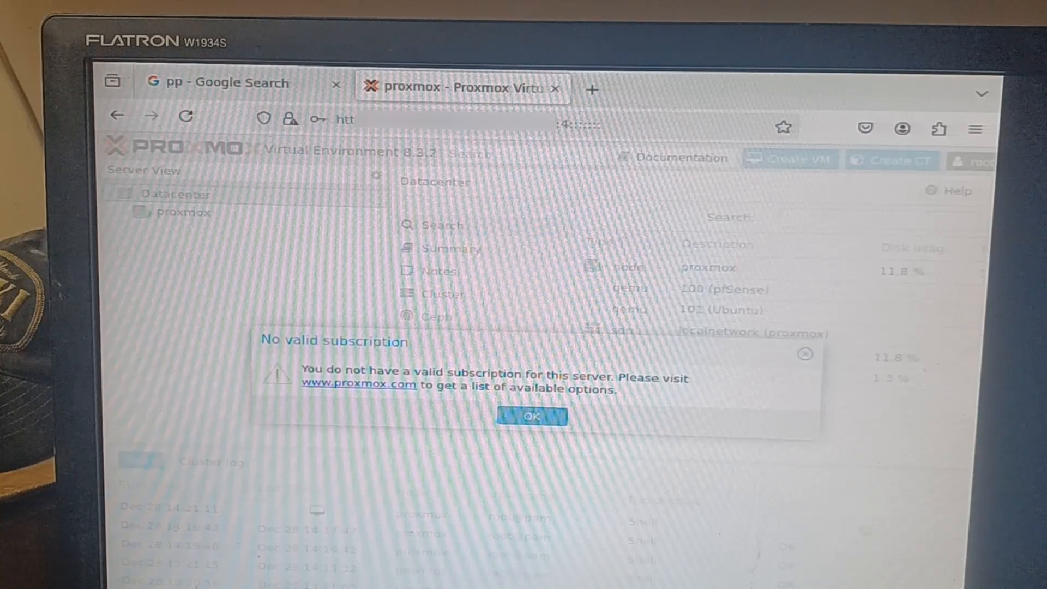
mouse_move(617, 450)
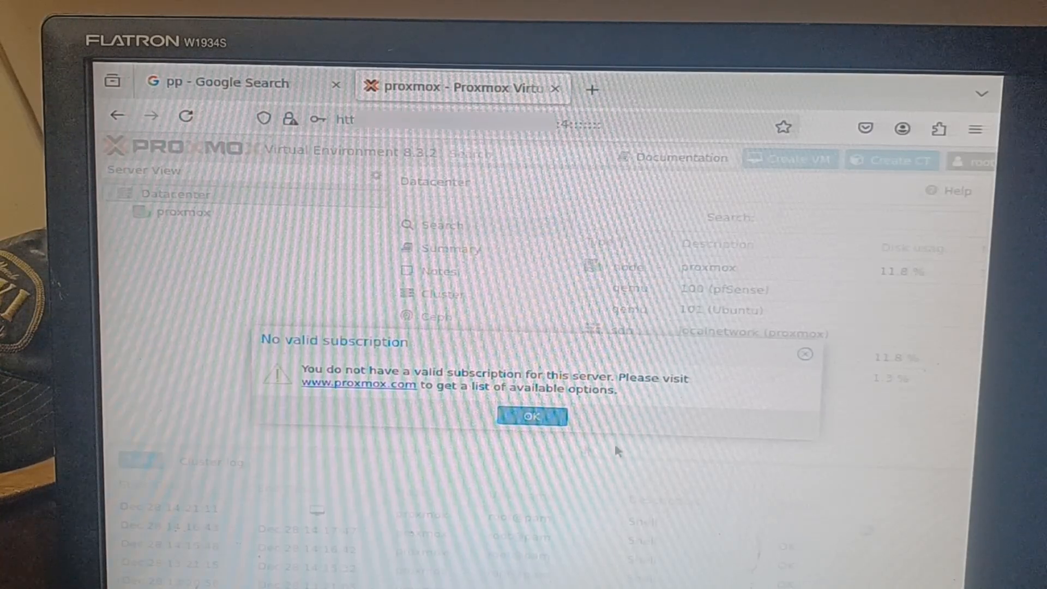
Accept the no-subscription notice and expand the proxmox node to show pfSense, Ubuntu and storage.
click(531, 416)
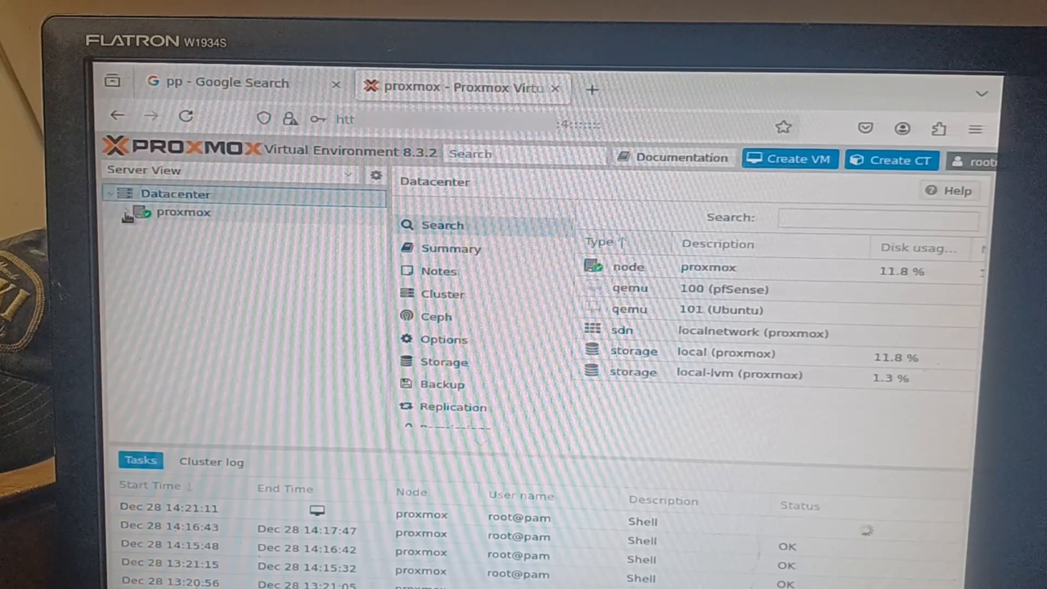
click(132, 212)
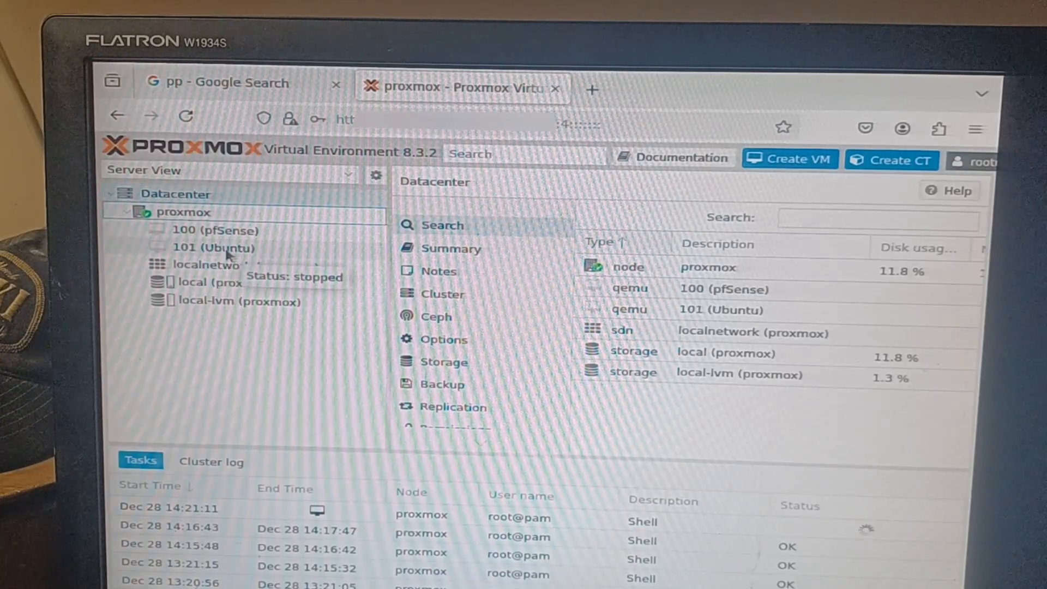